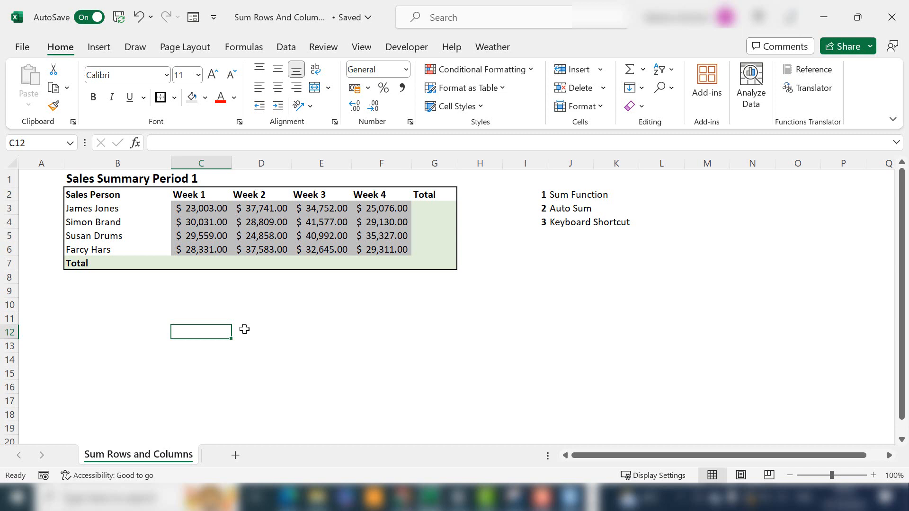
mouse_move(229, 258)
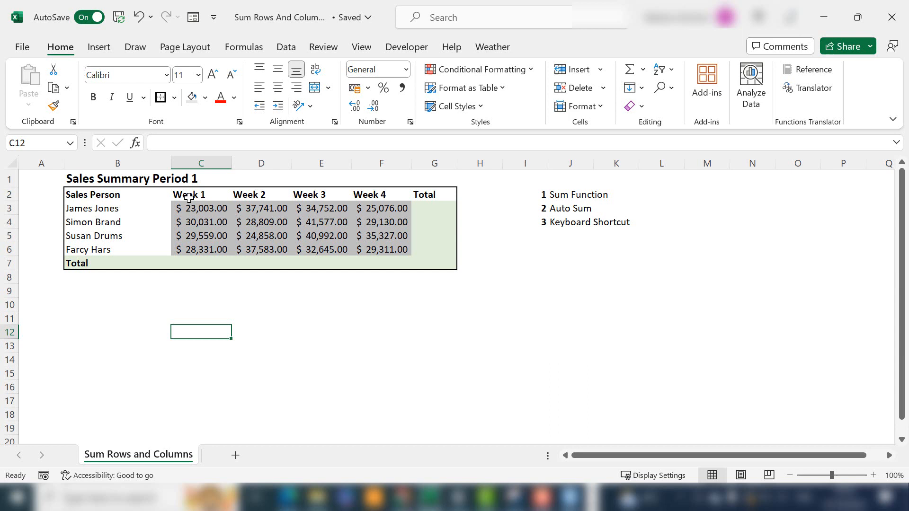
mouse_move(383, 241)
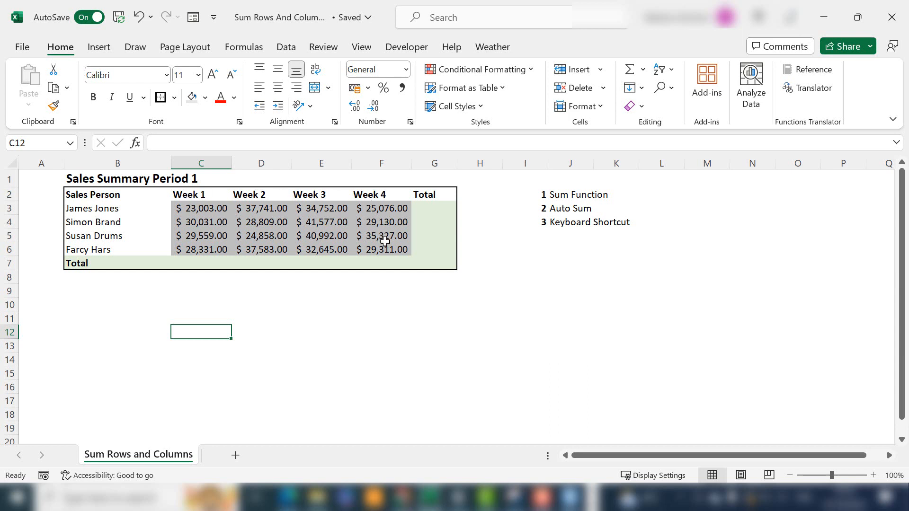
Step: Total Week 1 in C7 with =SUM(C3:C6), giving $110,924.00
click(92, 208)
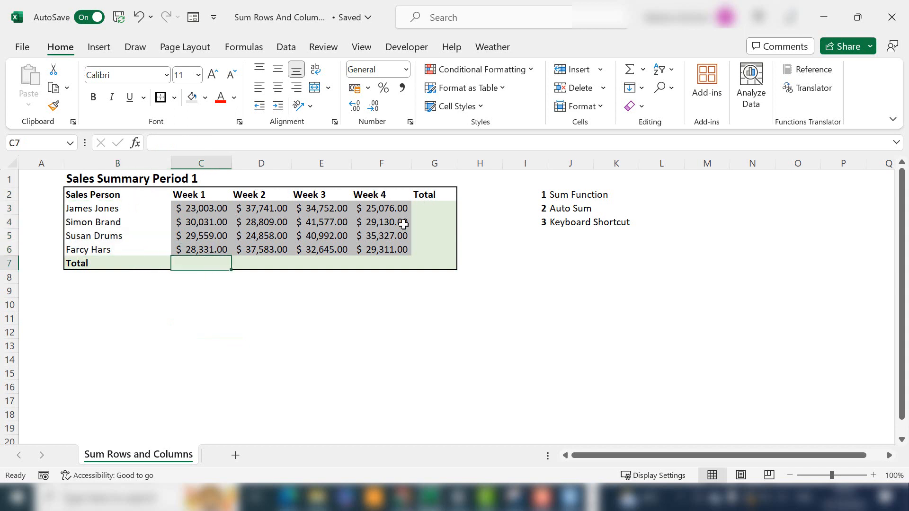
mouse_move(388, 255)
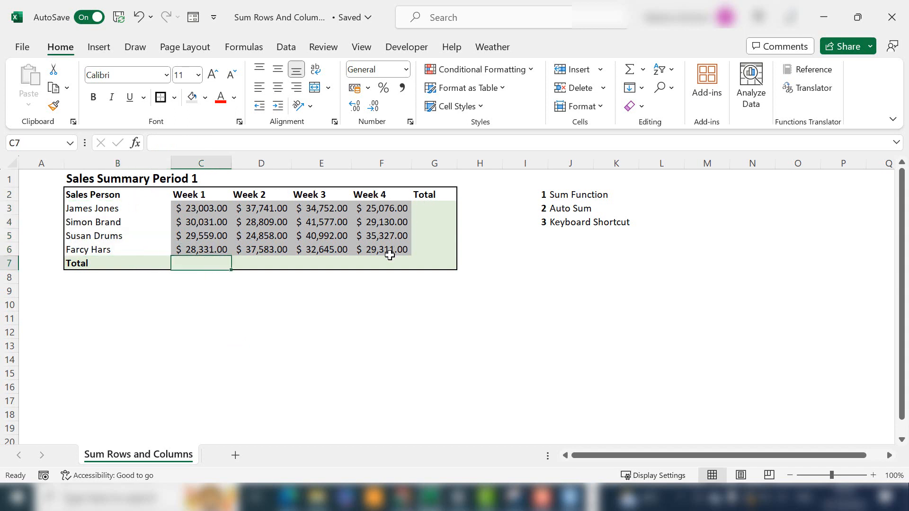
drag(201, 208, 200, 221)
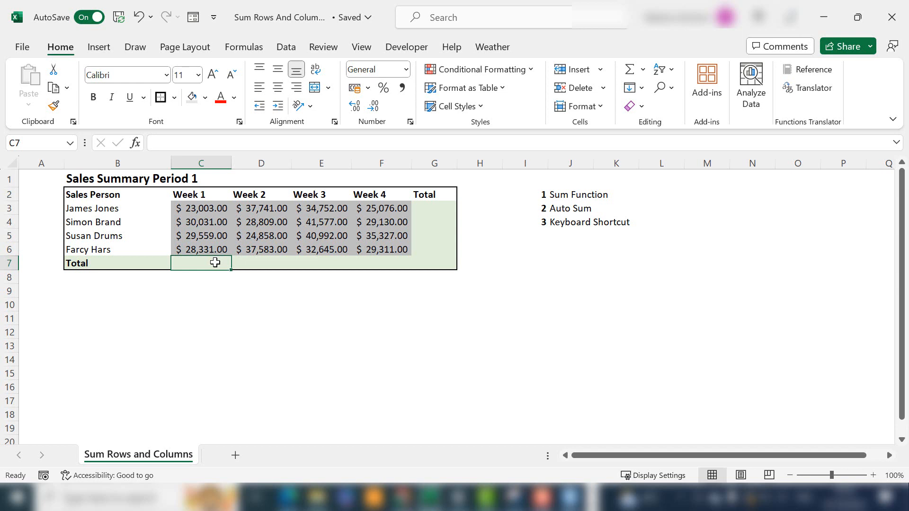
text(=sum()
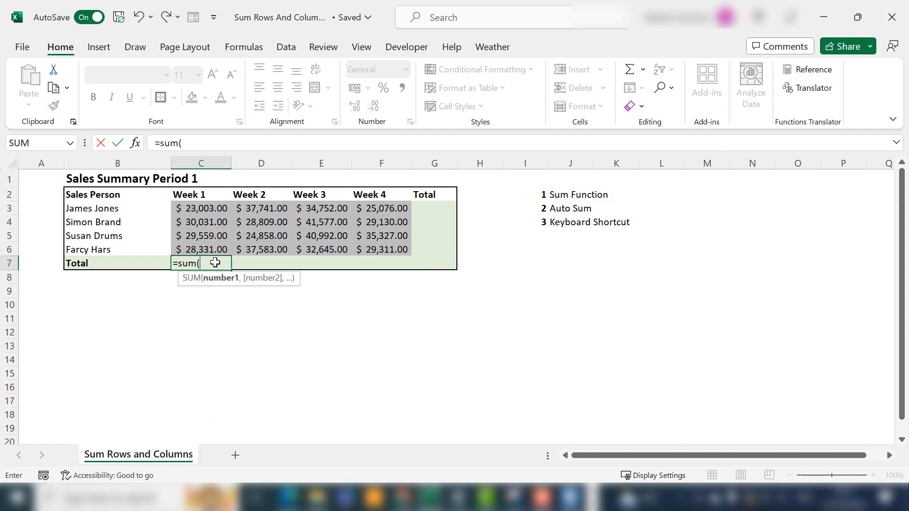
drag(200, 208, 201, 222)
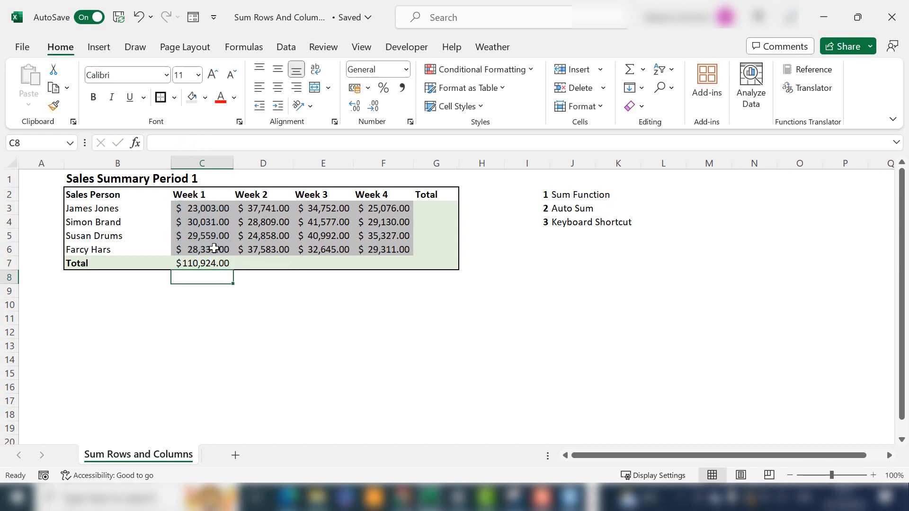
click(201, 263)
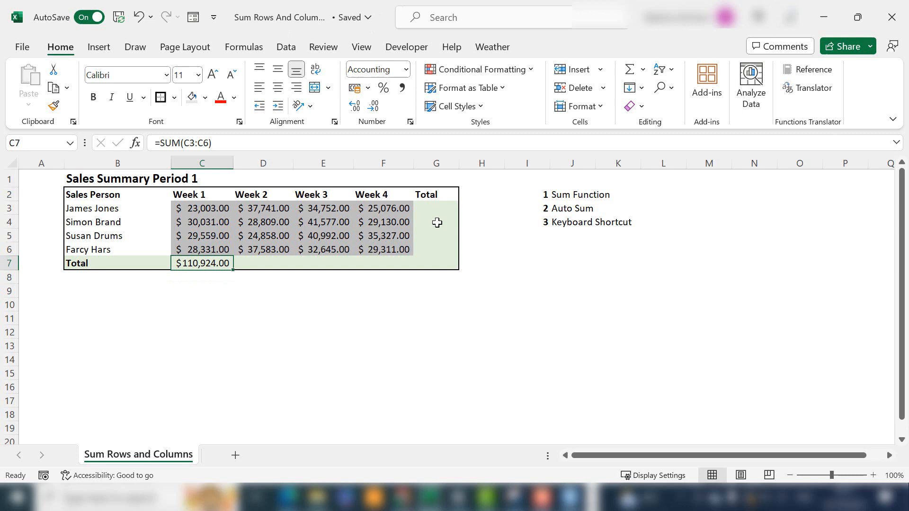
text(=s)
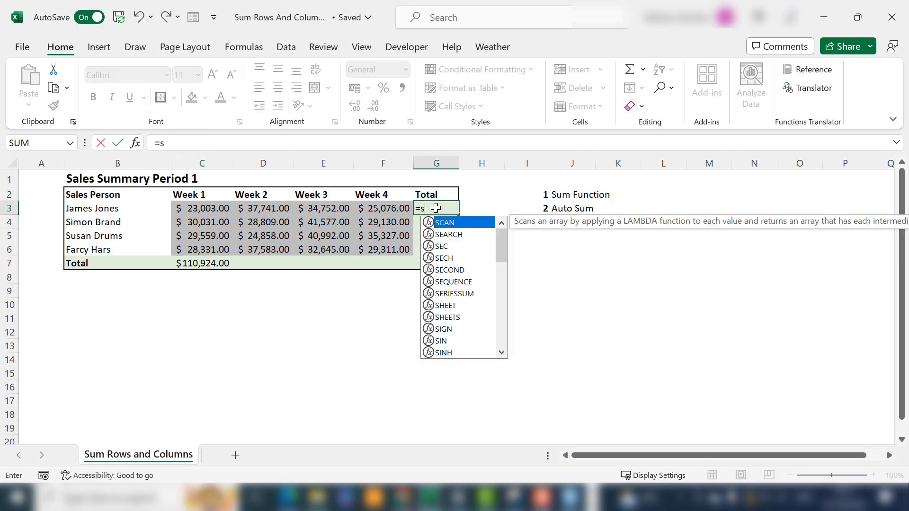
text(um()
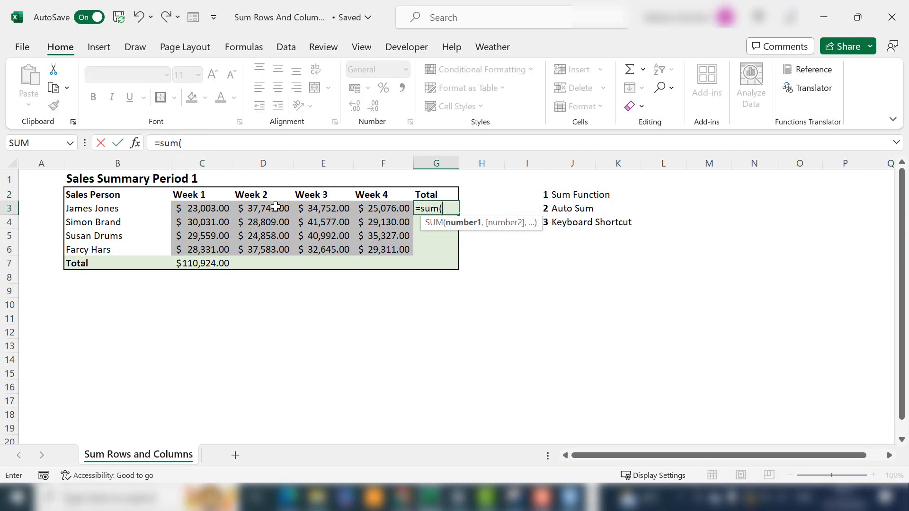
drag(201, 208, 384, 208)
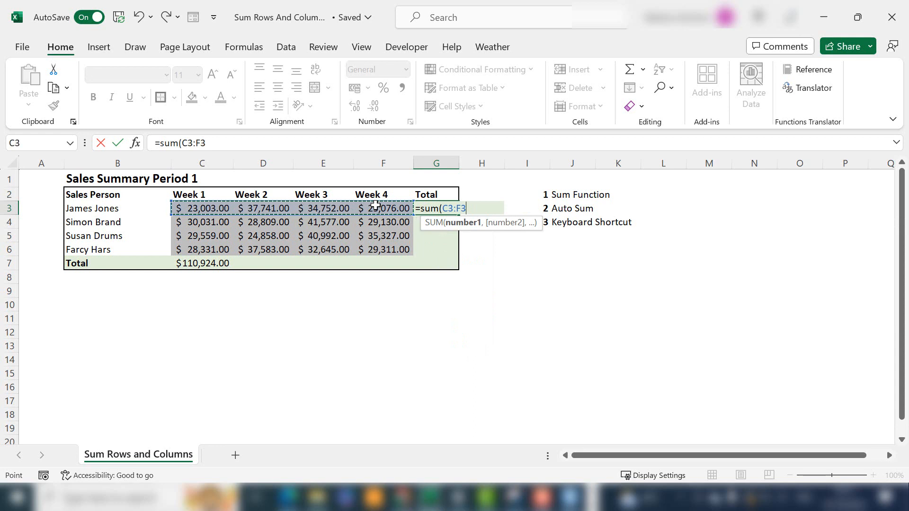
key(enter)
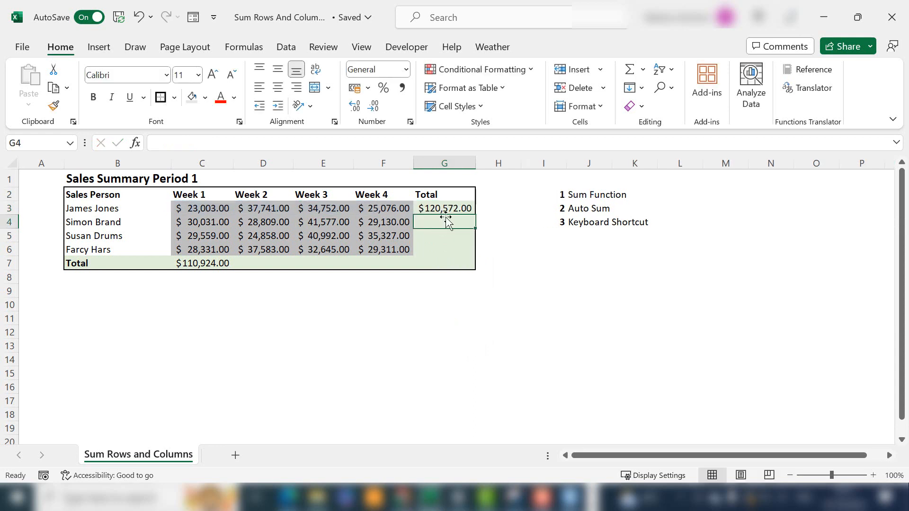
click(262, 263)
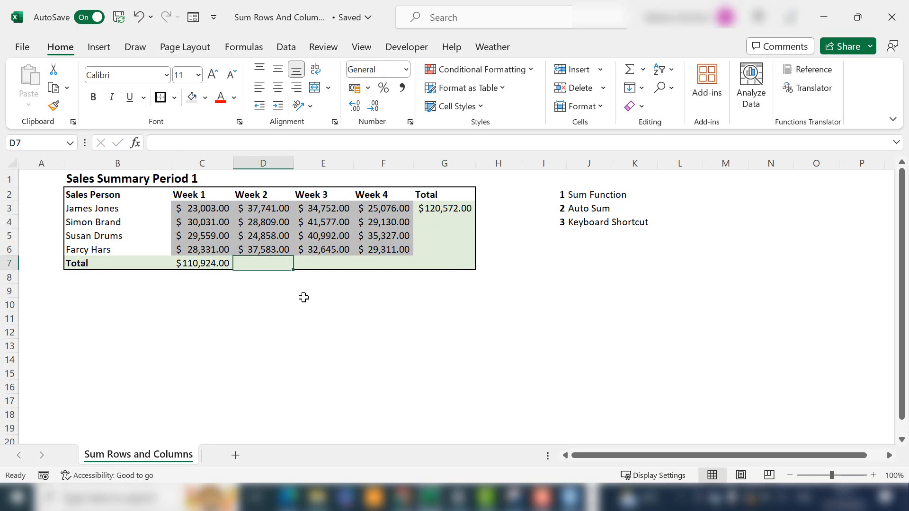
mouse_move(273, 266)
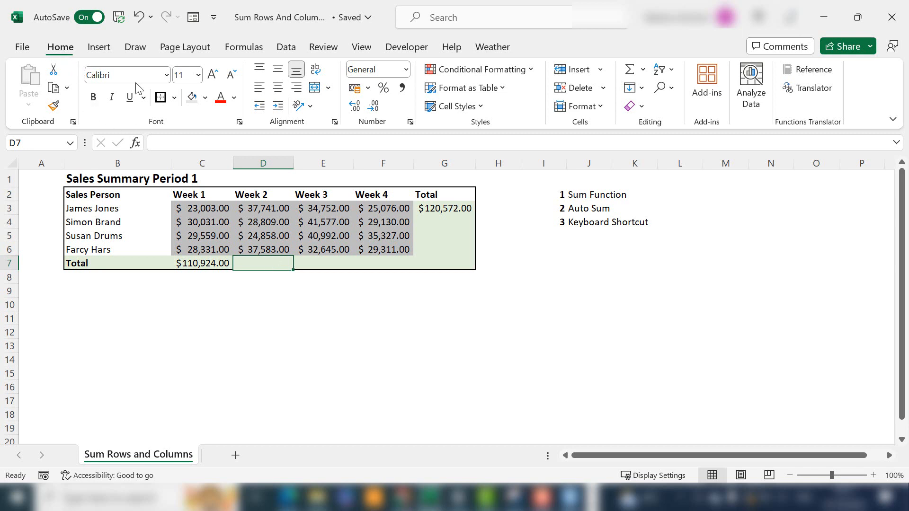
mouse_move(669, 75)
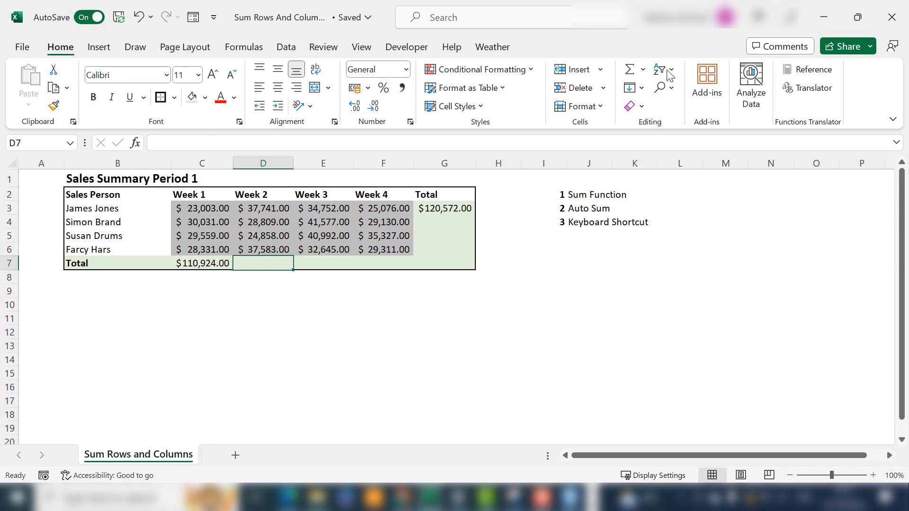
mouse_move(662, 114)
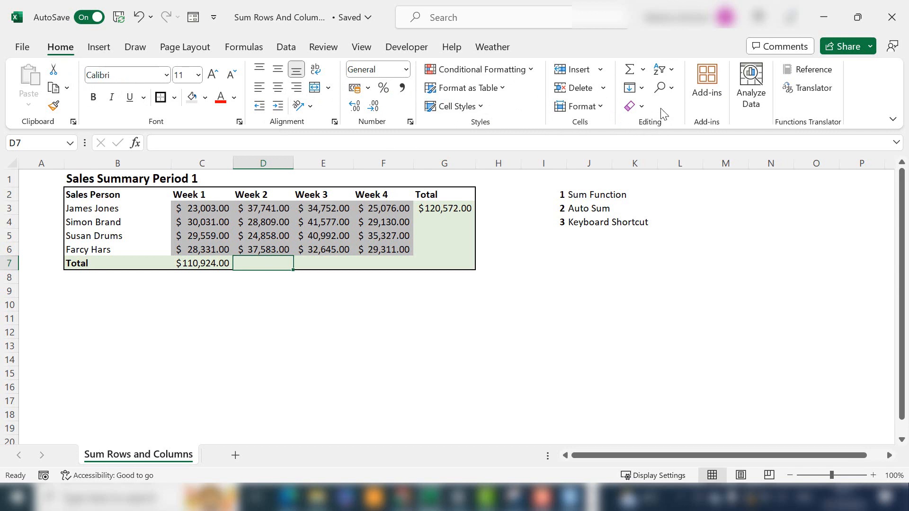
Step: Total Week 2 in D7 via AutoSum, =SUM(D3:D6) giving $128,991.00
click(631, 69)
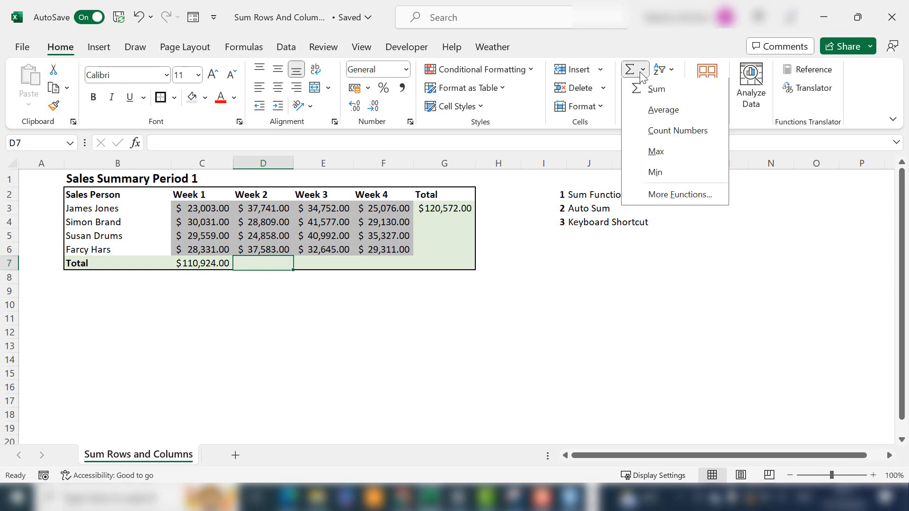
mouse_move(654, 89)
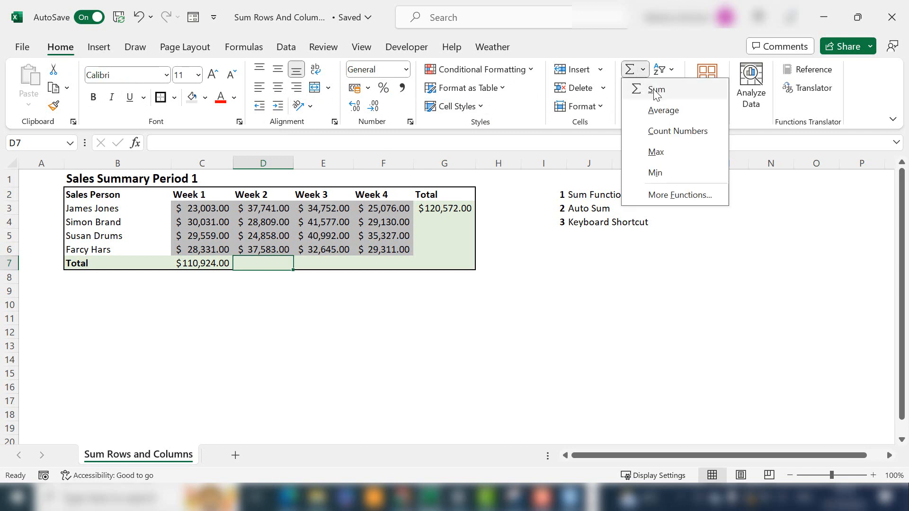
click(655, 89)
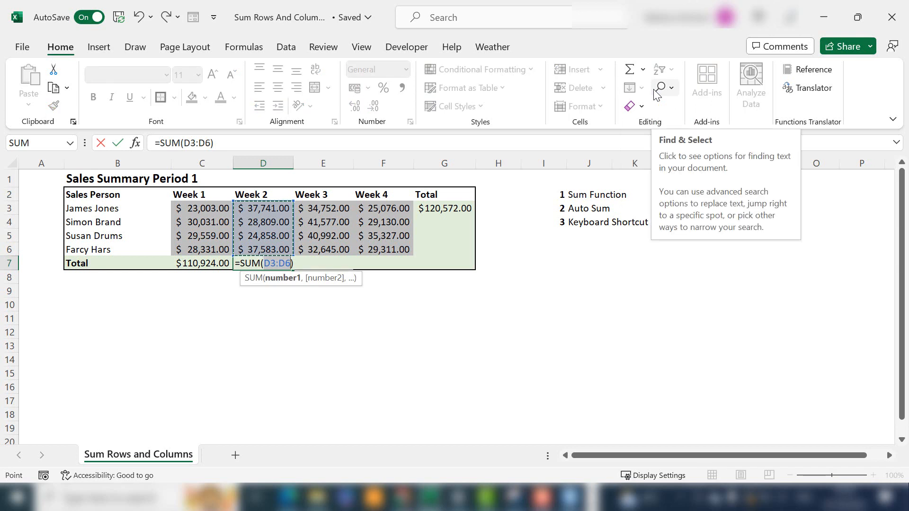
mouse_move(295, 314)
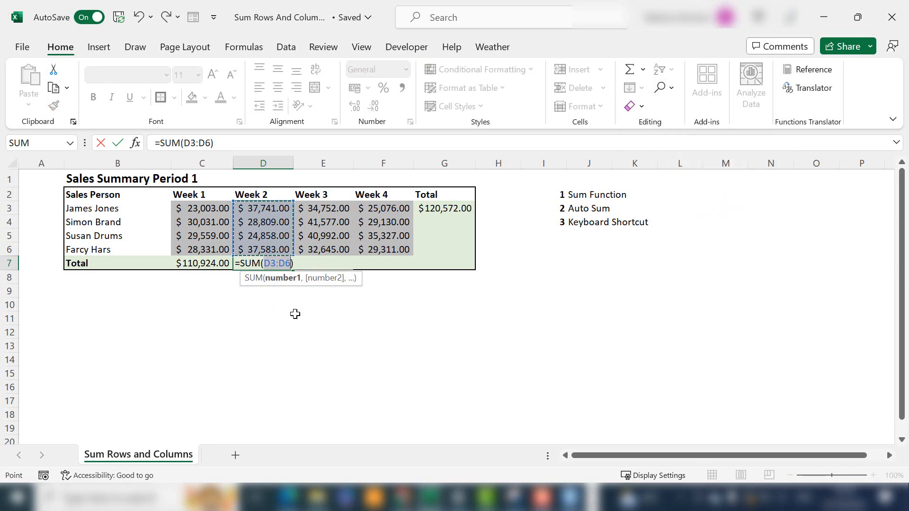
mouse_move(285, 251)
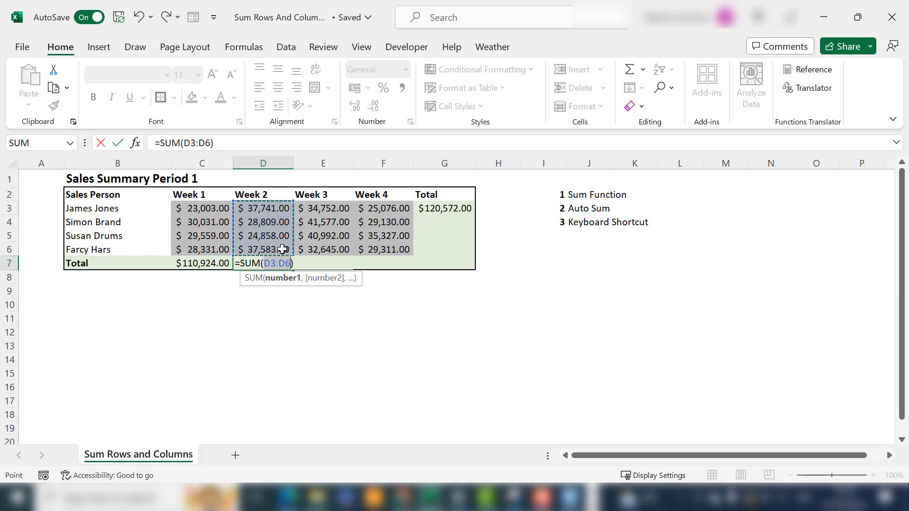
mouse_move(284, 220)
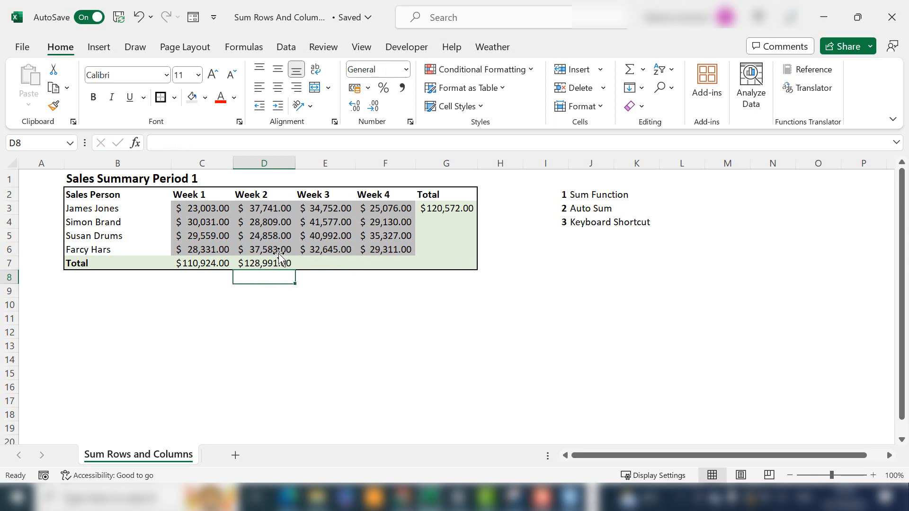
click(263, 263)
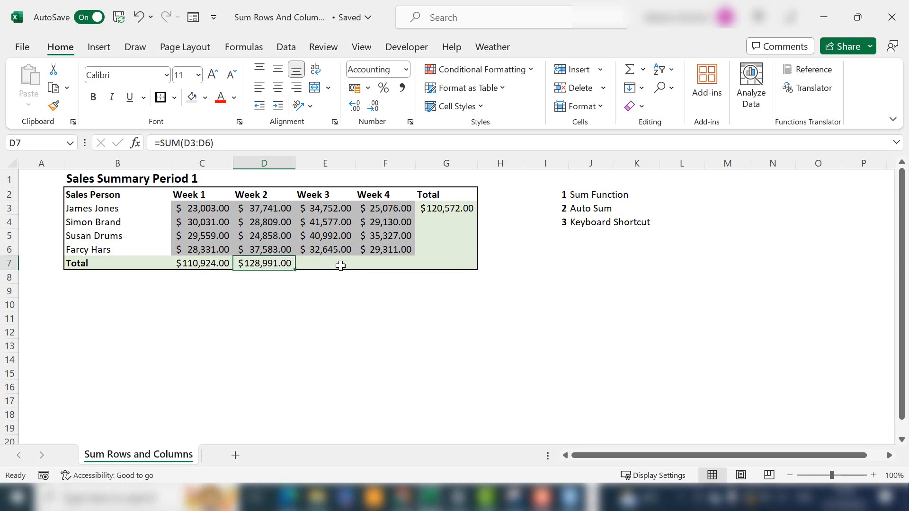
click(324, 222)
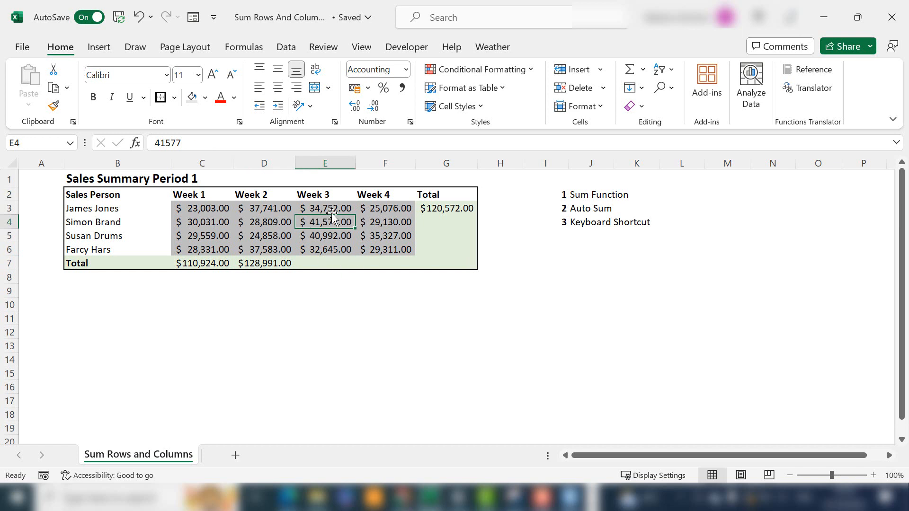
mouse_move(332, 264)
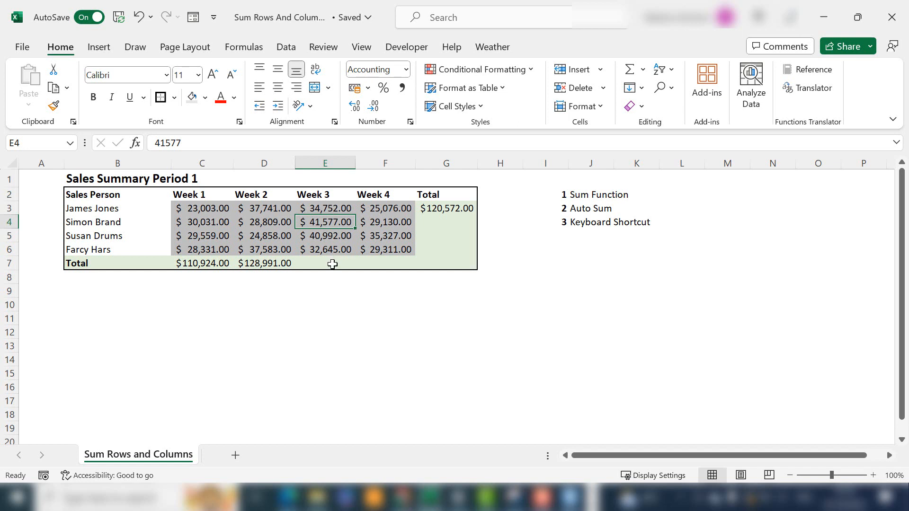
key(Delete)
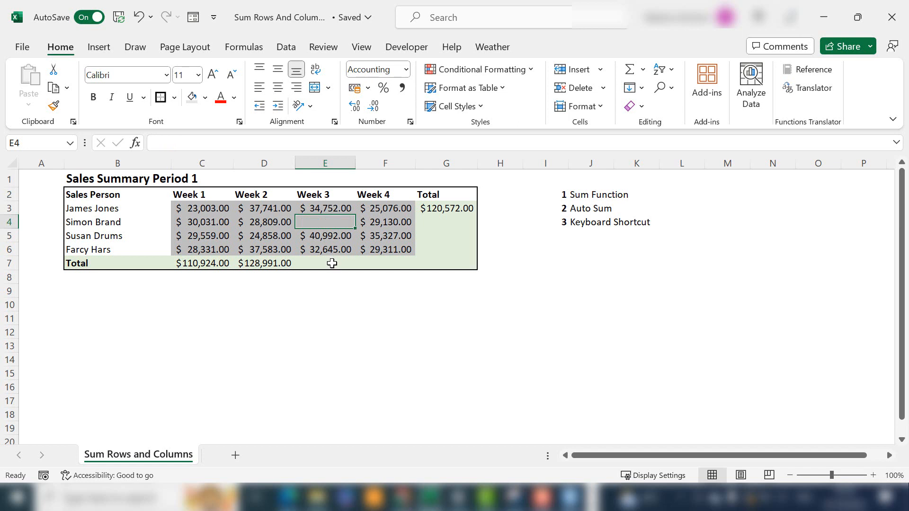
click(323, 262)
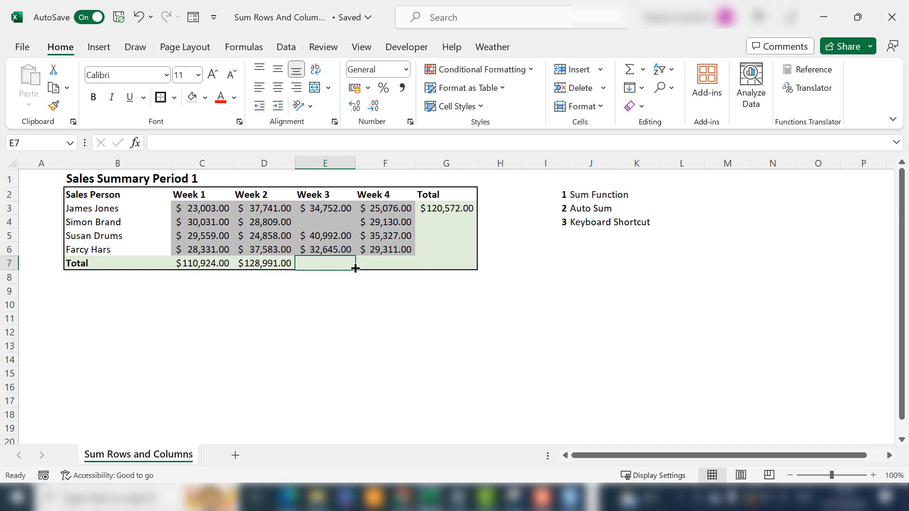
mouse_move(335, 267)
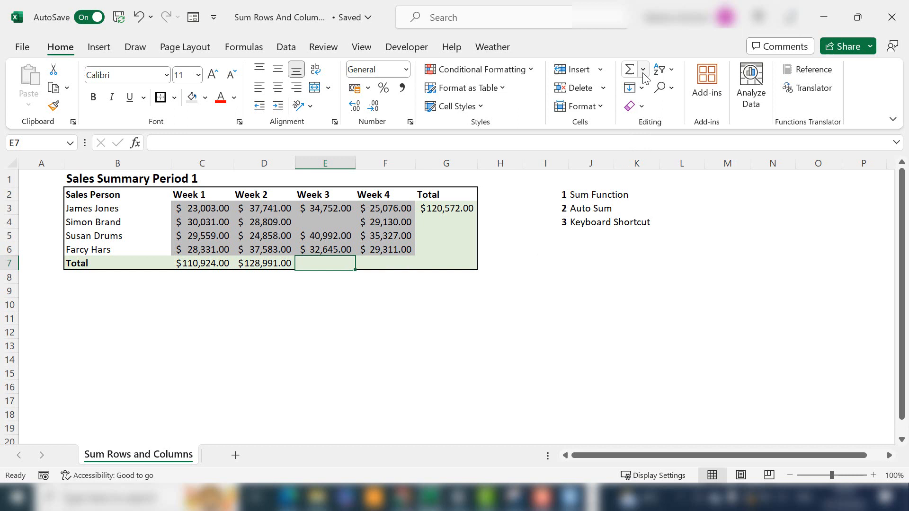
Step: Total Week 3 in E7 via AutoSum, =SUM(E3:E6) giving $108,389.00
click(630, 70)
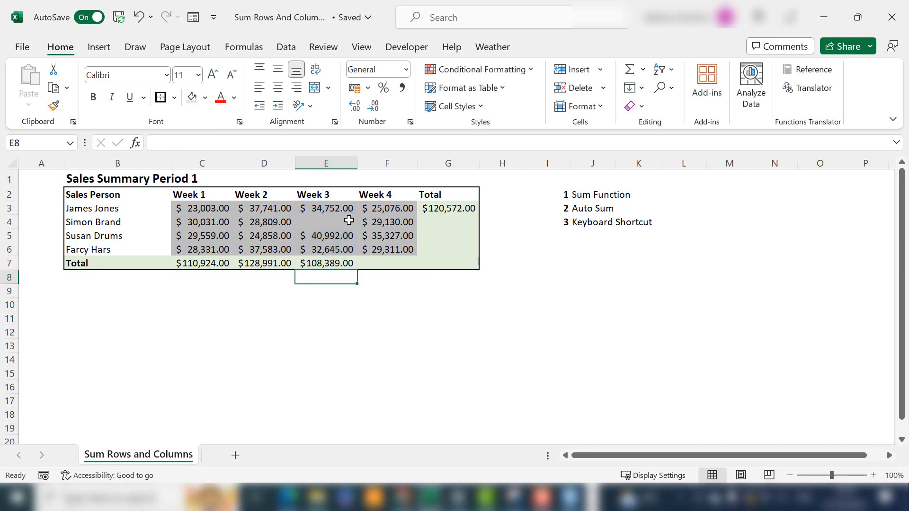
click(326, 262)
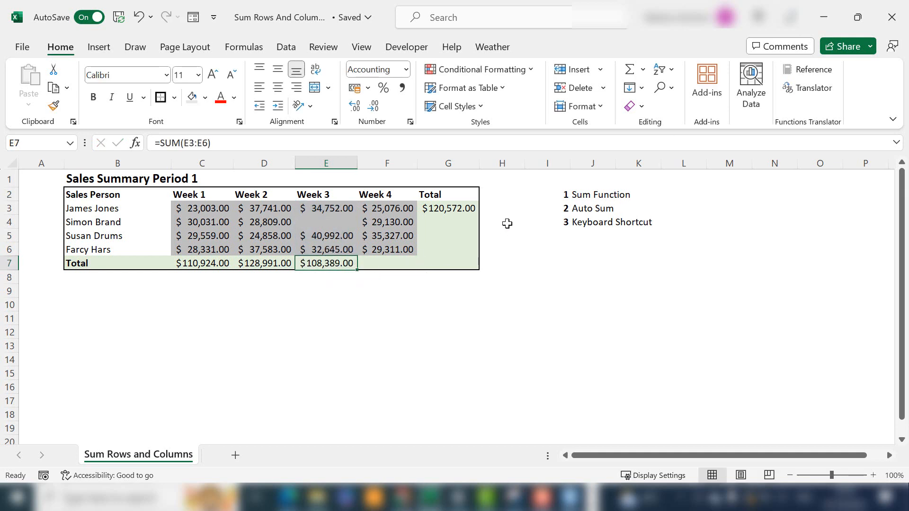
mouse_move(287, 252)
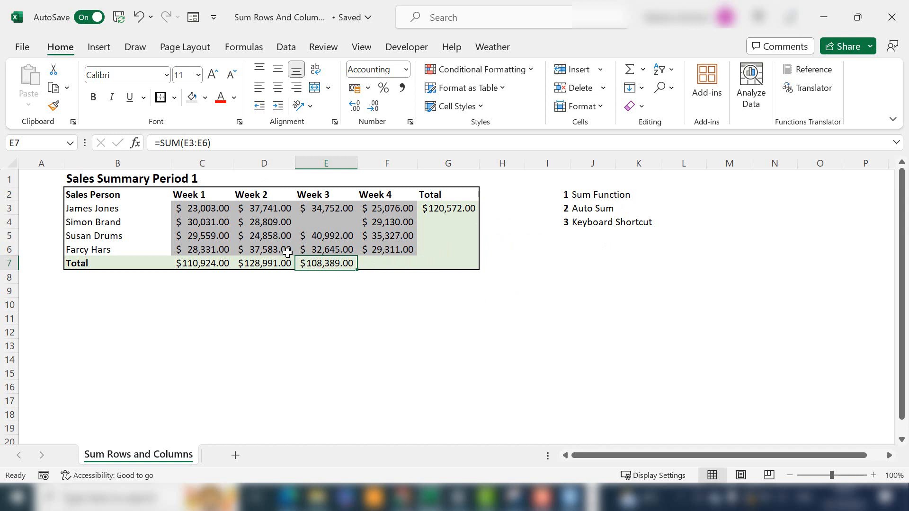
mouse_move(386, 271)
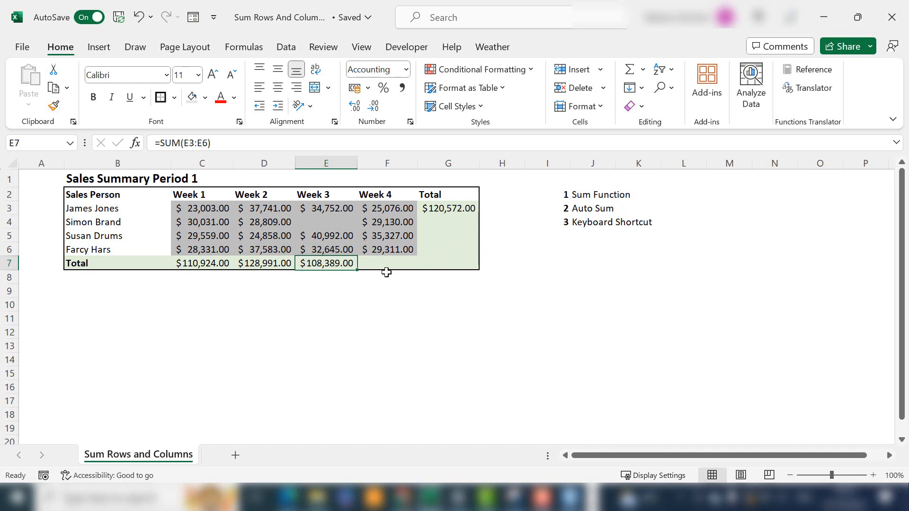
click(386, 263)
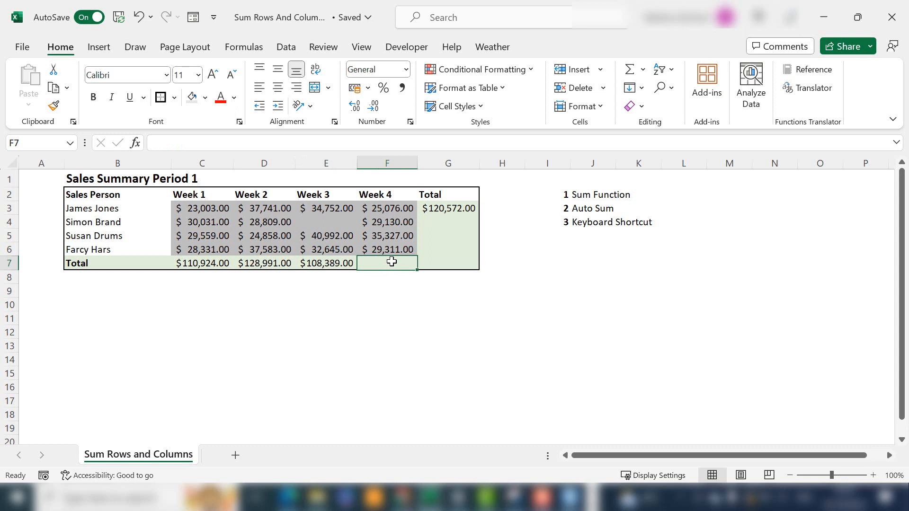
Step: Total Week 4 in F7 with =SUM(F3:F6), giving $118,844.00
text(=SUM(F3:F6))
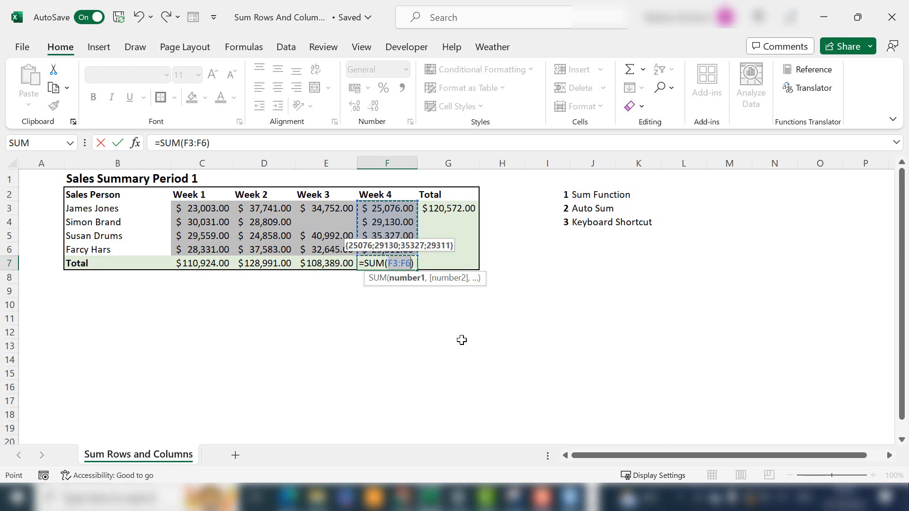
key(Enter)
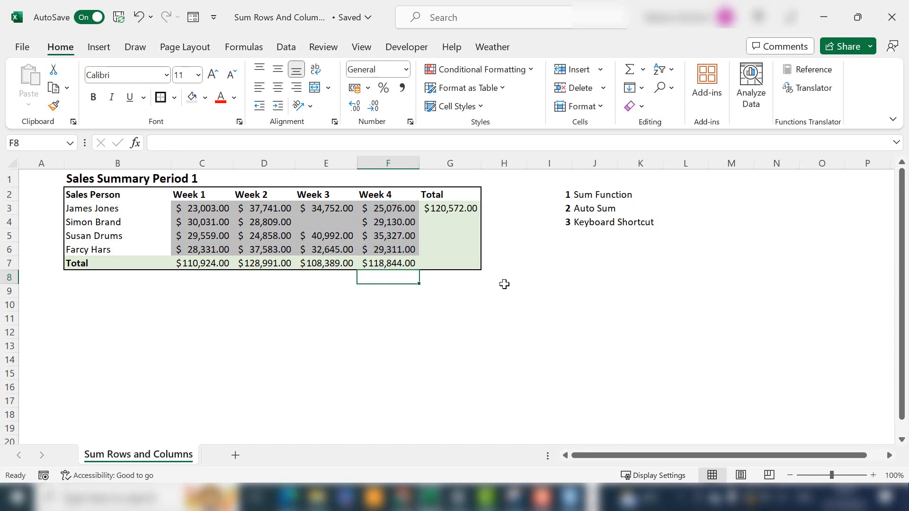
click(325, 221)
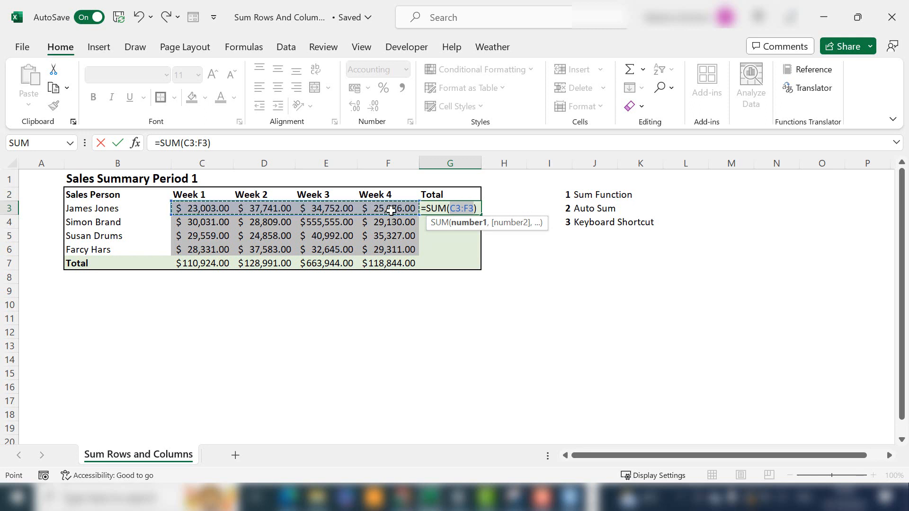
mouse_move(123, 208)
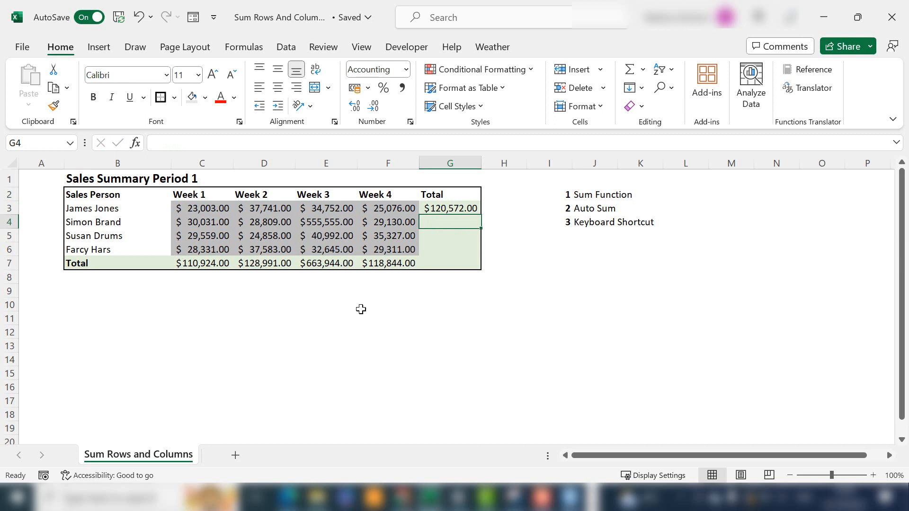
mouse_move(191, 285)
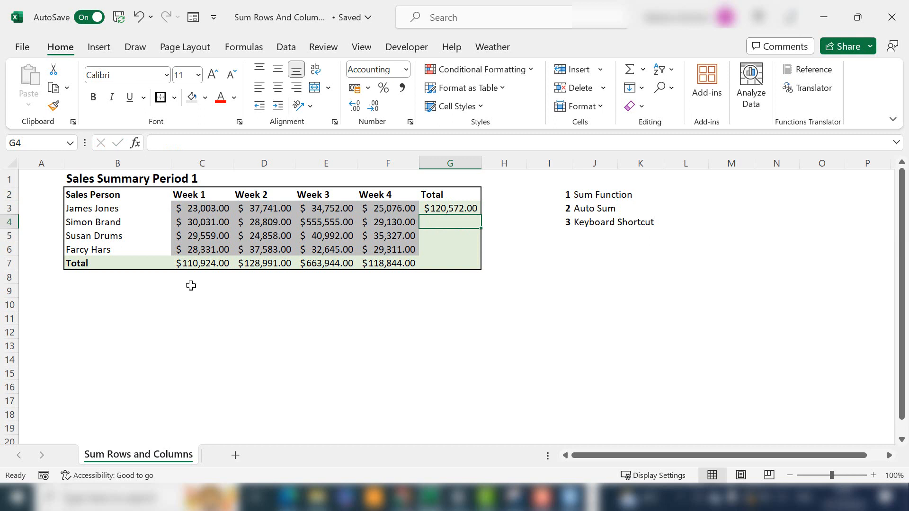